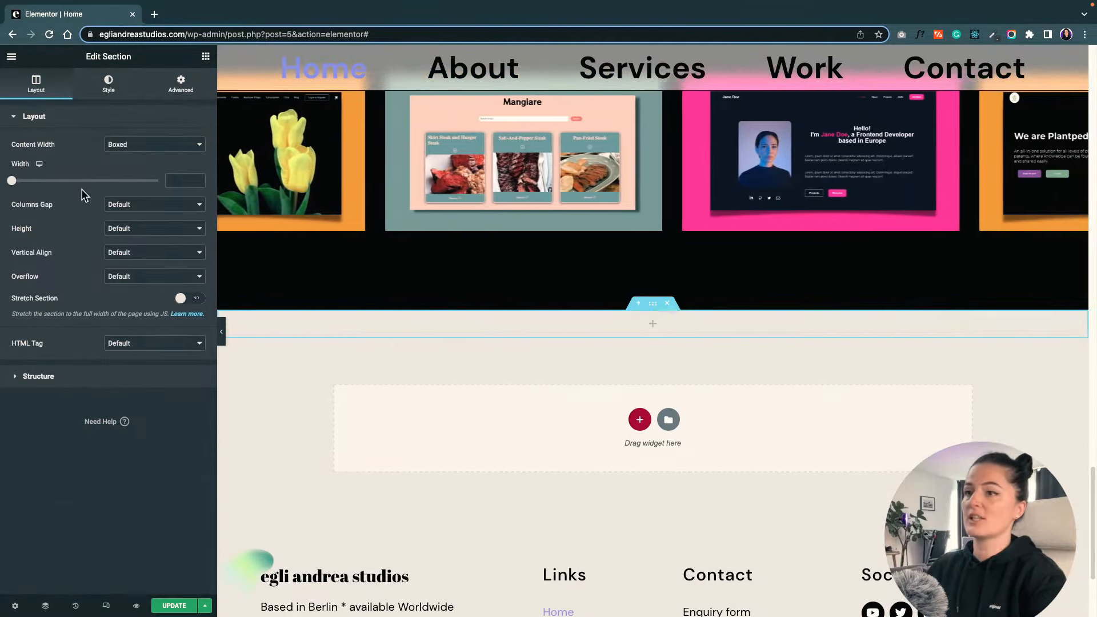
- Make the new section full width with a minimum height of about 50 vh
{"action": "left_click", "coordinate": [154, 144]}
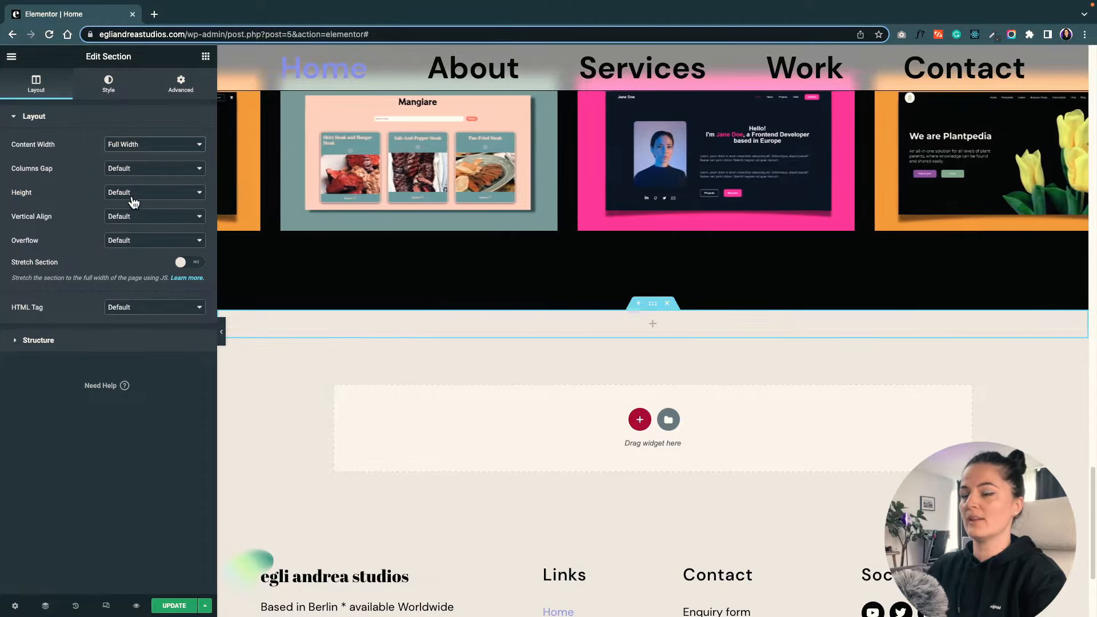
{"action": "left_click", "coordinate": [154, 192]}
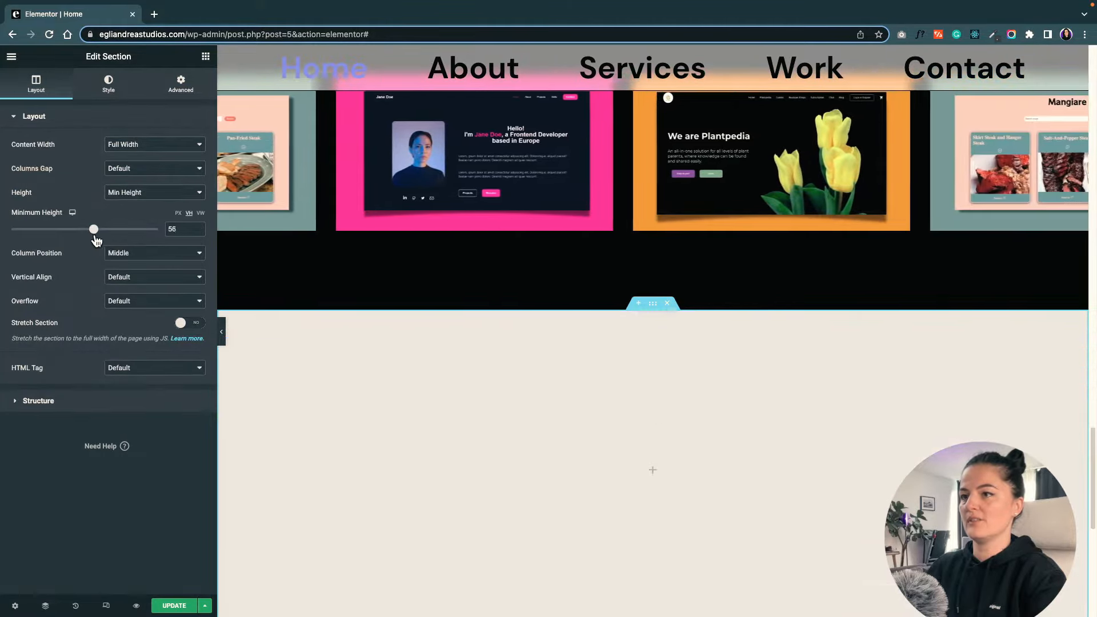
{"action": "left_click_drag", "start_coordinate": [94, 229], "coordinate": [84, 229]}
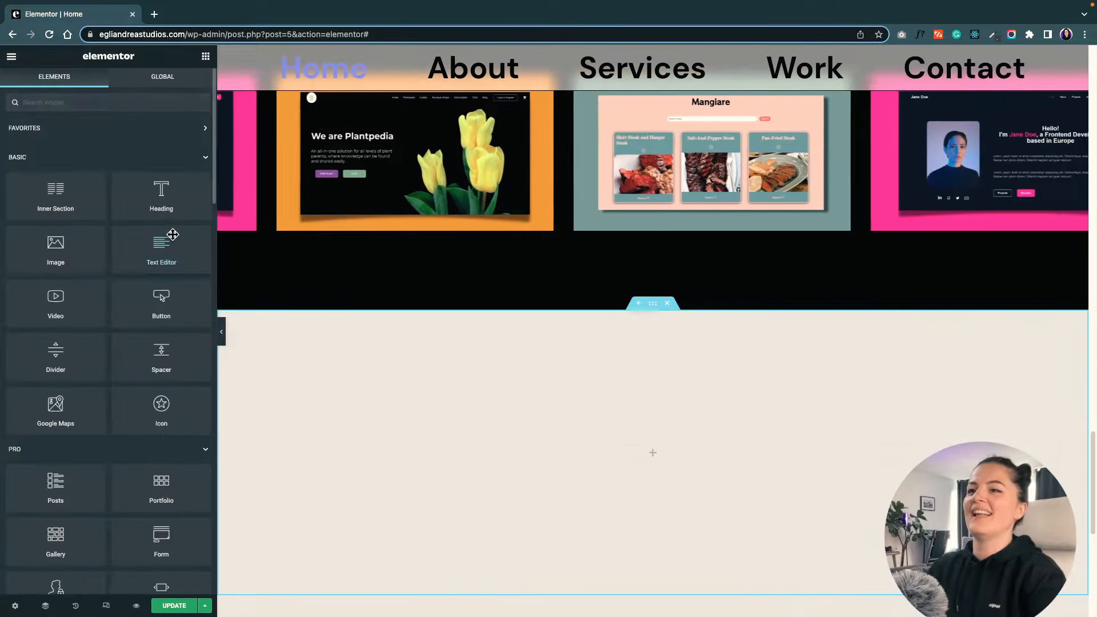
- Add an Image Carousel widget to the section and load three project images
{"action": "type", "text": "imag"}
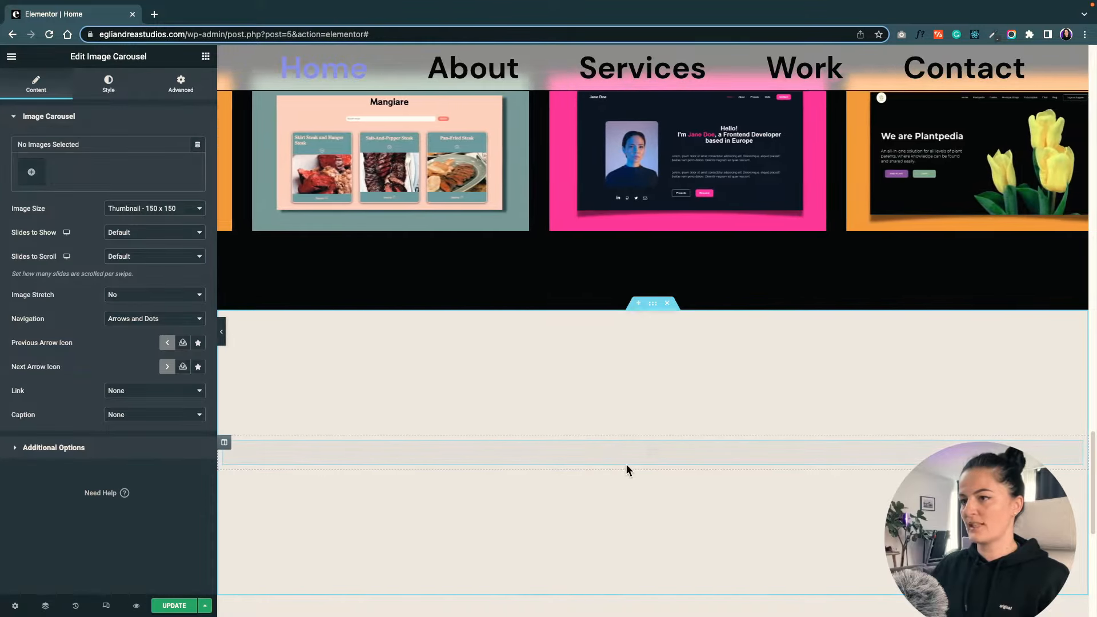
{"action": "left_click", "coordinate": [31, 172]}
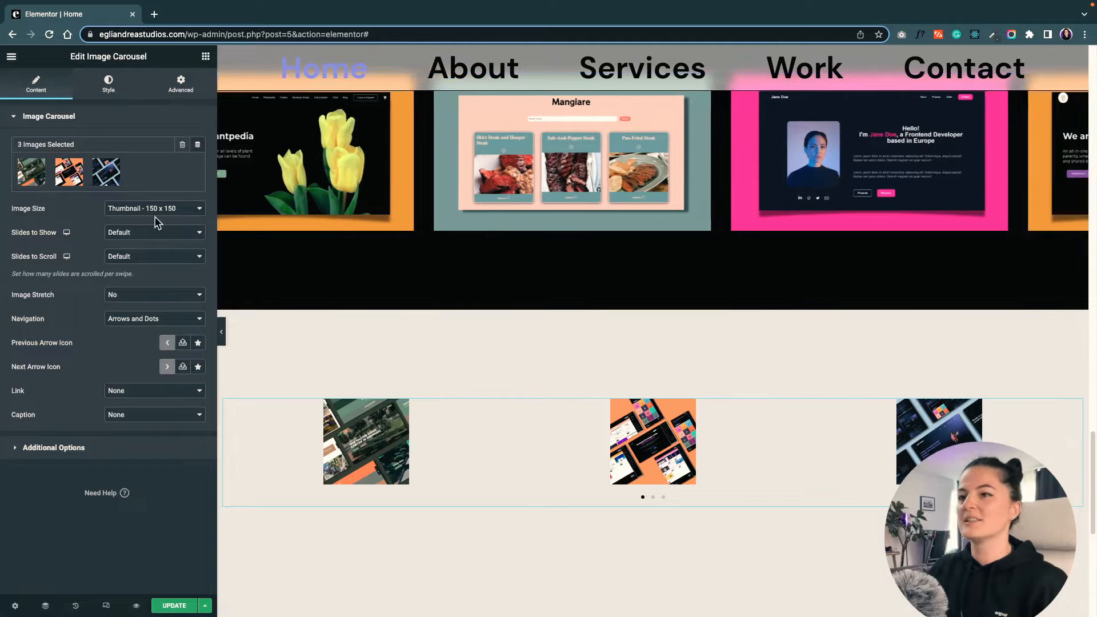
- Show three Medium Large slides at once, scrolling one slide at a time
{"action": "left_click", "coordinate": [153, 208]}
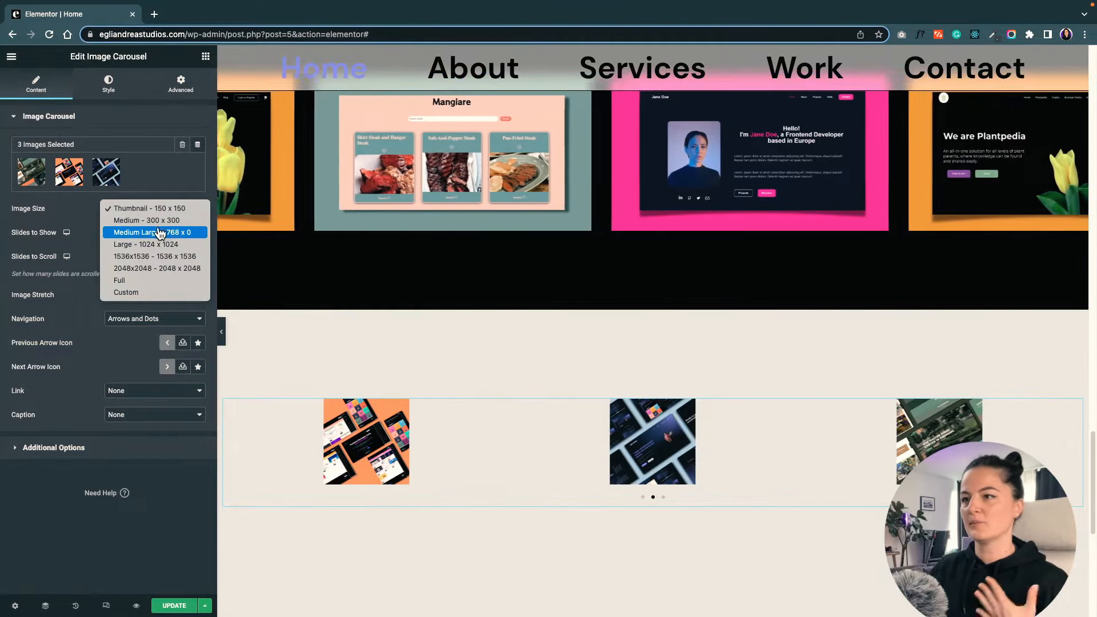
{"action": "left_click", "coordinate": [149, 208]}
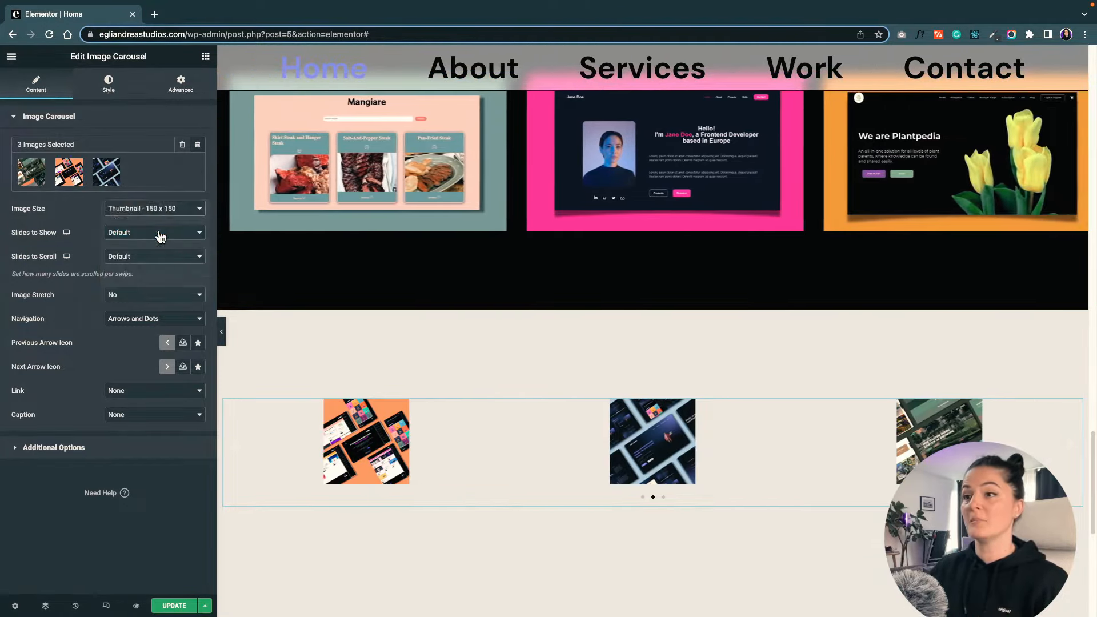
{"action": "left_click", "coordinate": [153, 208]}
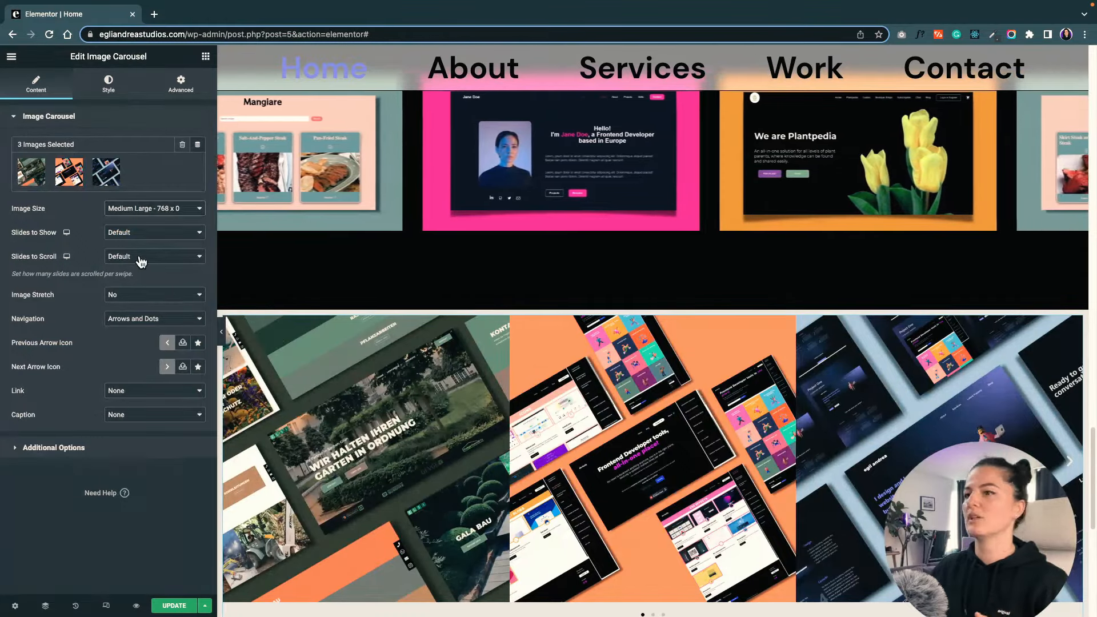
{"action": "left_click", "coordinate": [153, 256]}
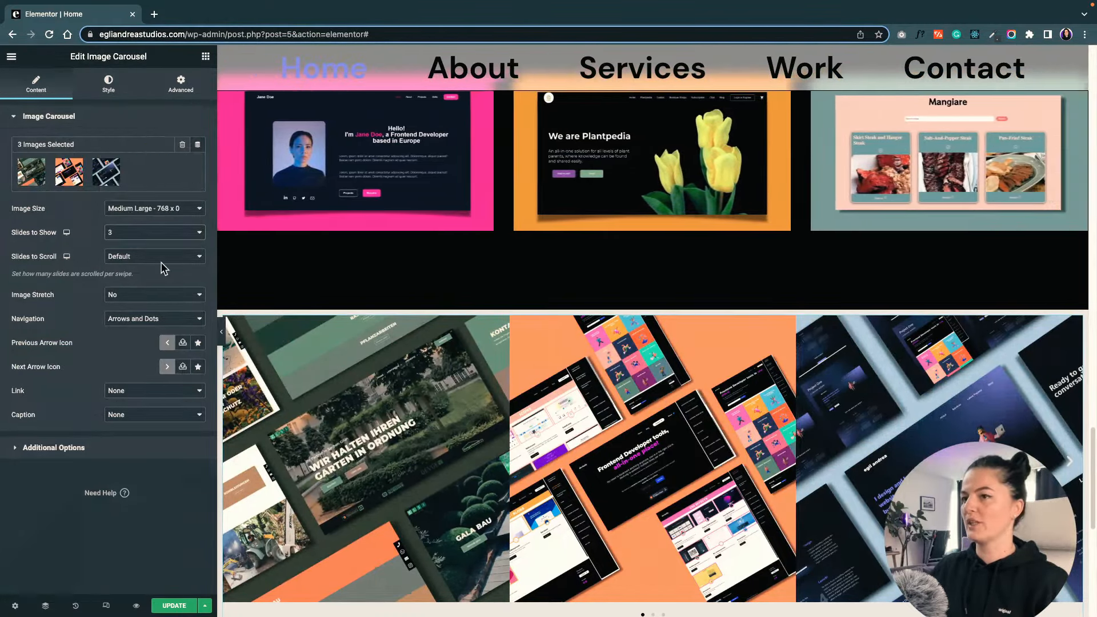
{"action": "left_click", "coordinate": [154, 233]}
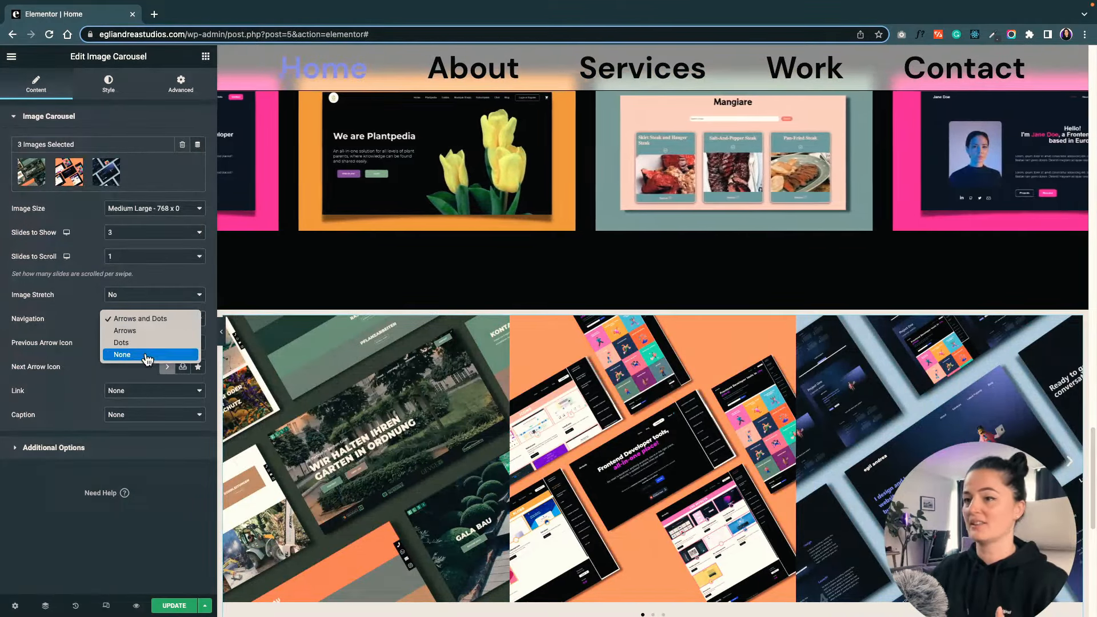
- Set navigation to None and link images to Media File with lightbox, then test it
{"action": "left_click", "coordinate": [122, 354]}
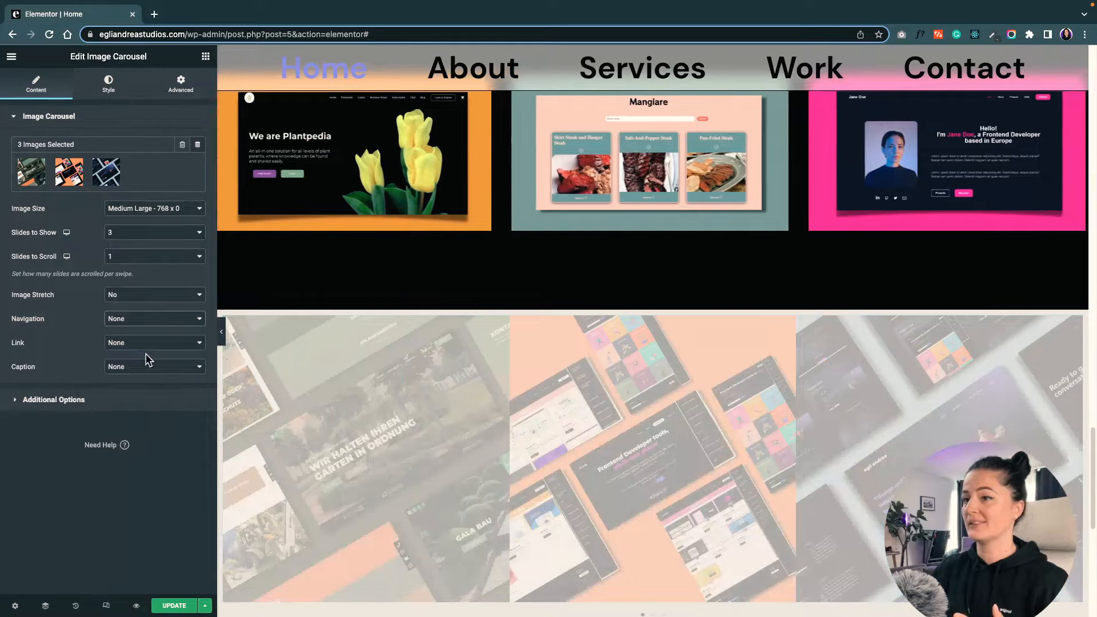
{"action": "left_click", "coordinate": [154, 318]}
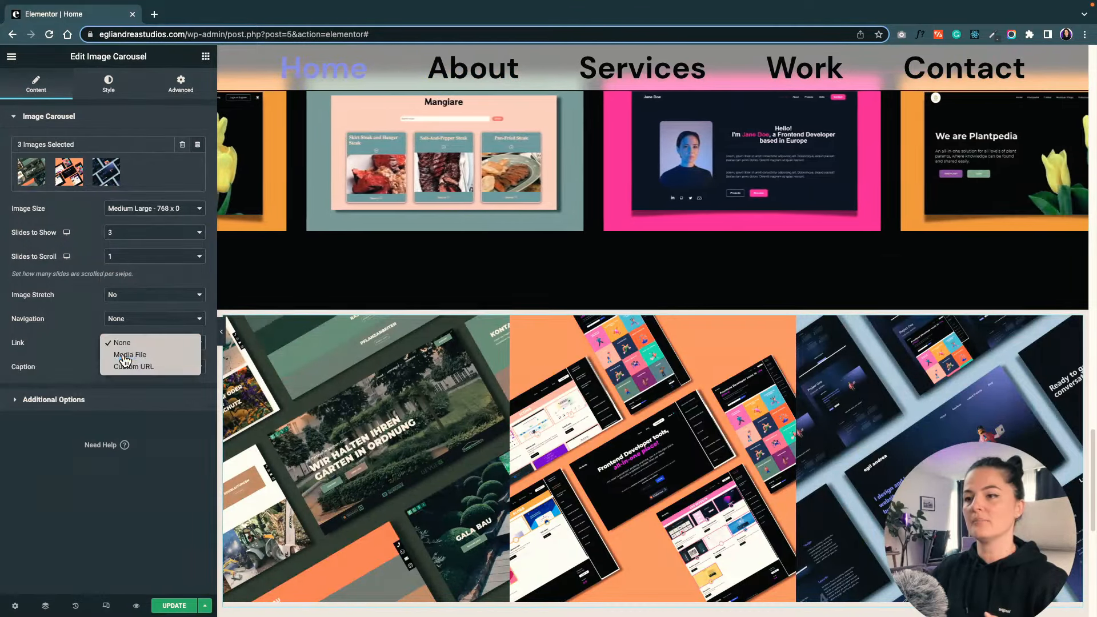
{"action": "left_click", "coordinate": [130, 354]}
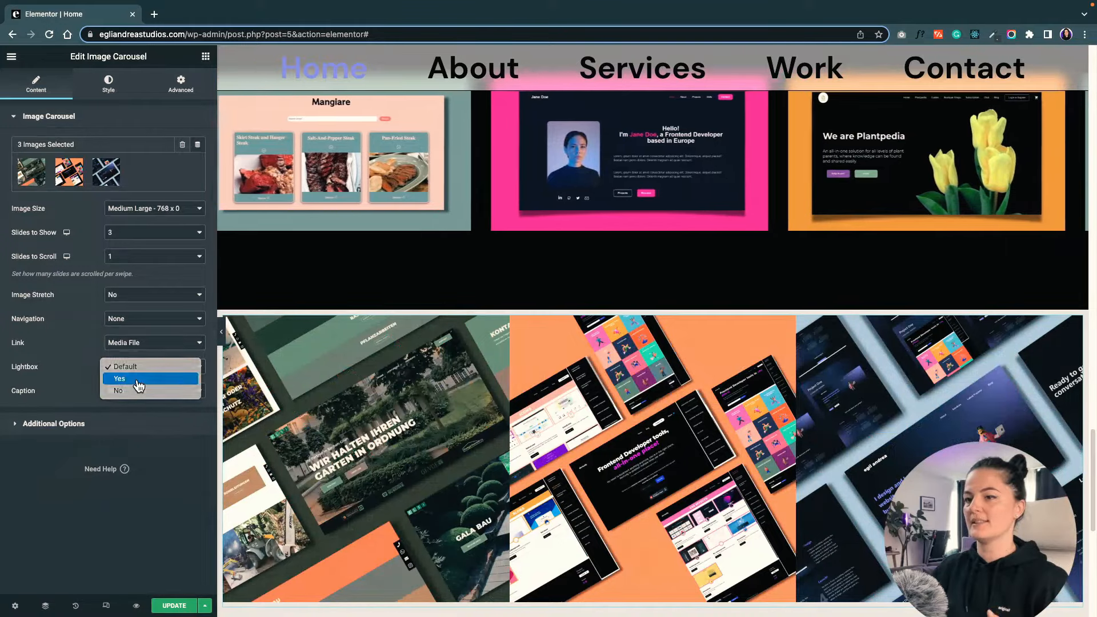
{"action": "left_click", "coordinate": [119, 379]}
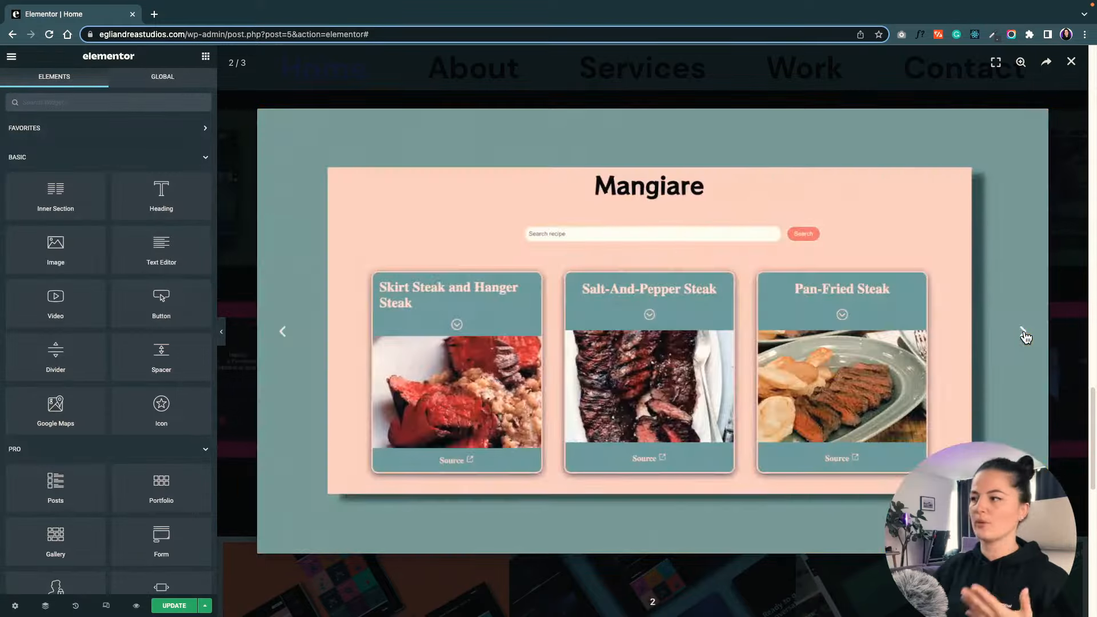
{"action": "left_click", "coordinate": [1025, 334]}
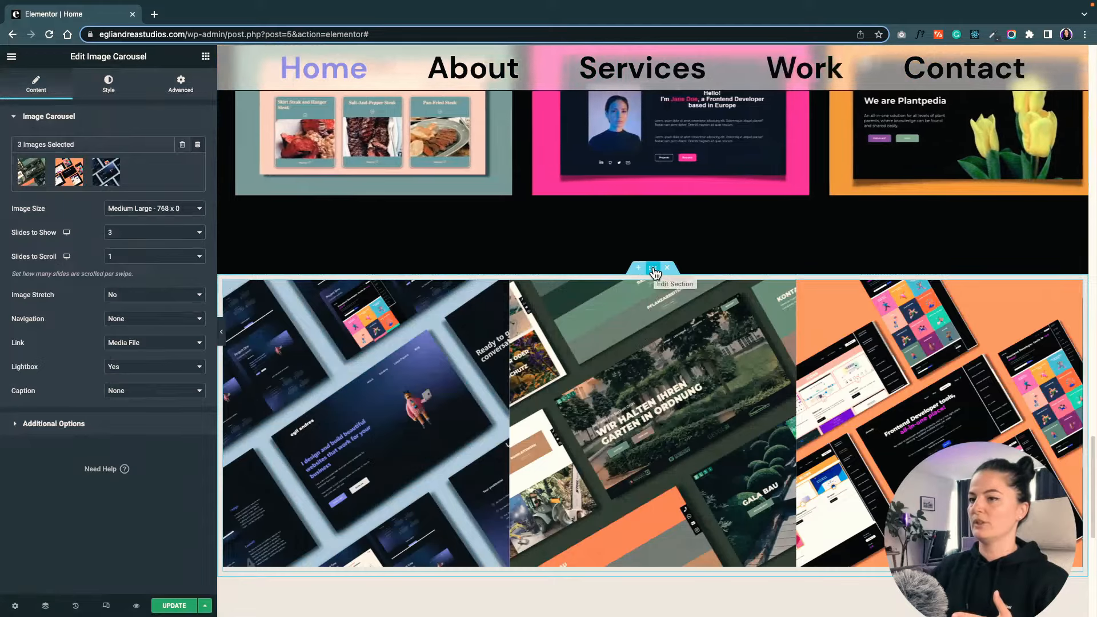
- Give the carousel's section a black Classic background colour
{"action": "left_click", "coordinate": [652, 268]}
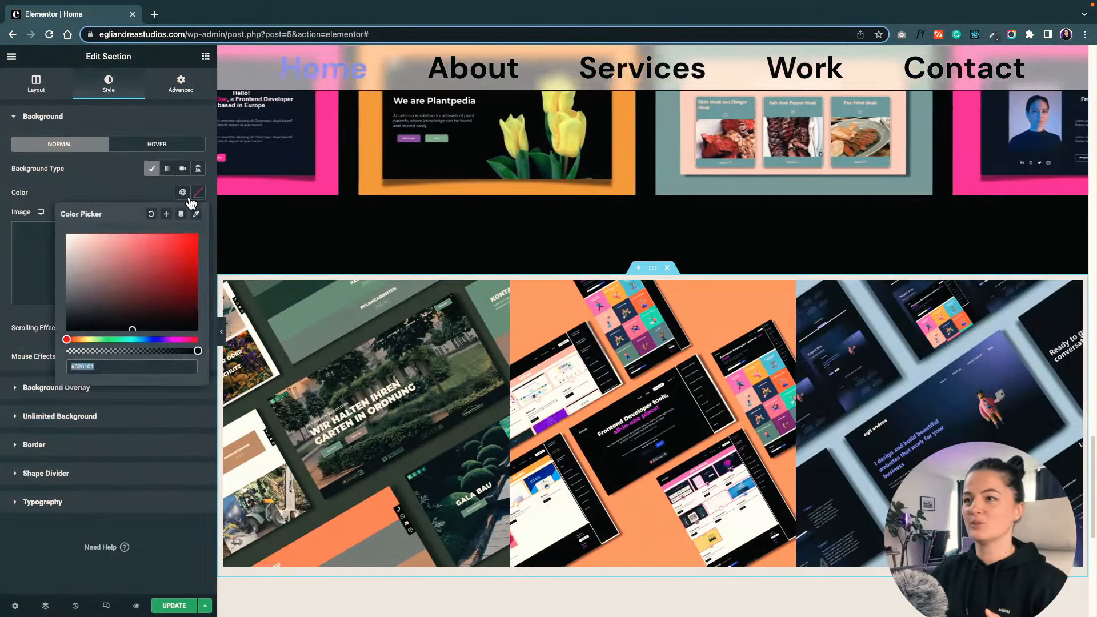
{"action": "left_click_drag", "start_coordinate": [131, 329], "coordinate": [102, 335]}
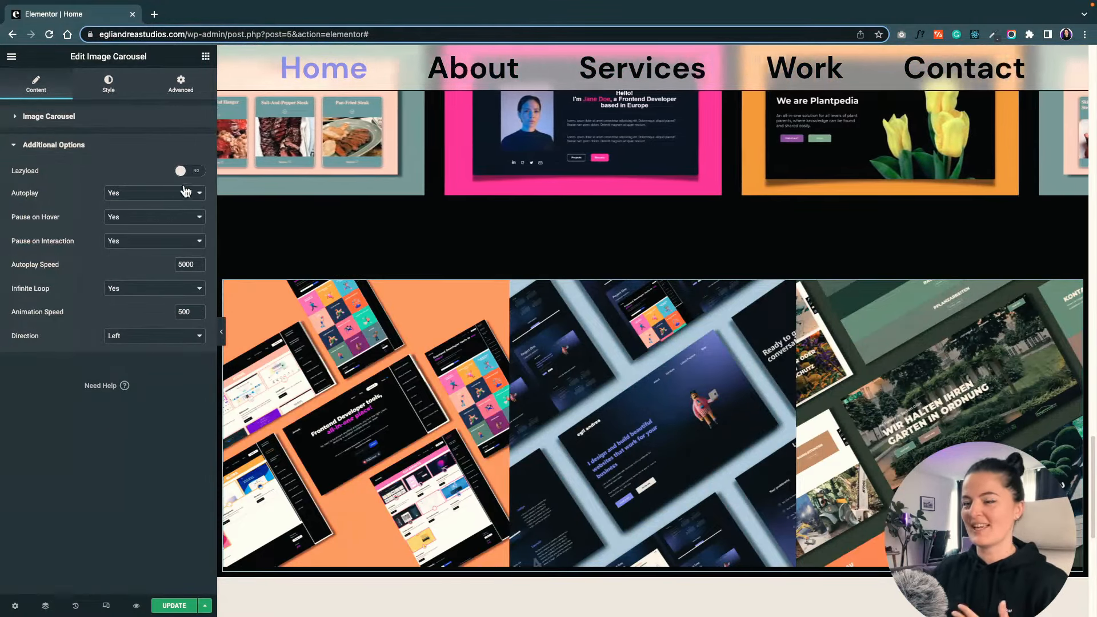
- Turn on Lazyload in the carousel's Additional Options
{"action": "left_click", "coordinate": [188, 171]}
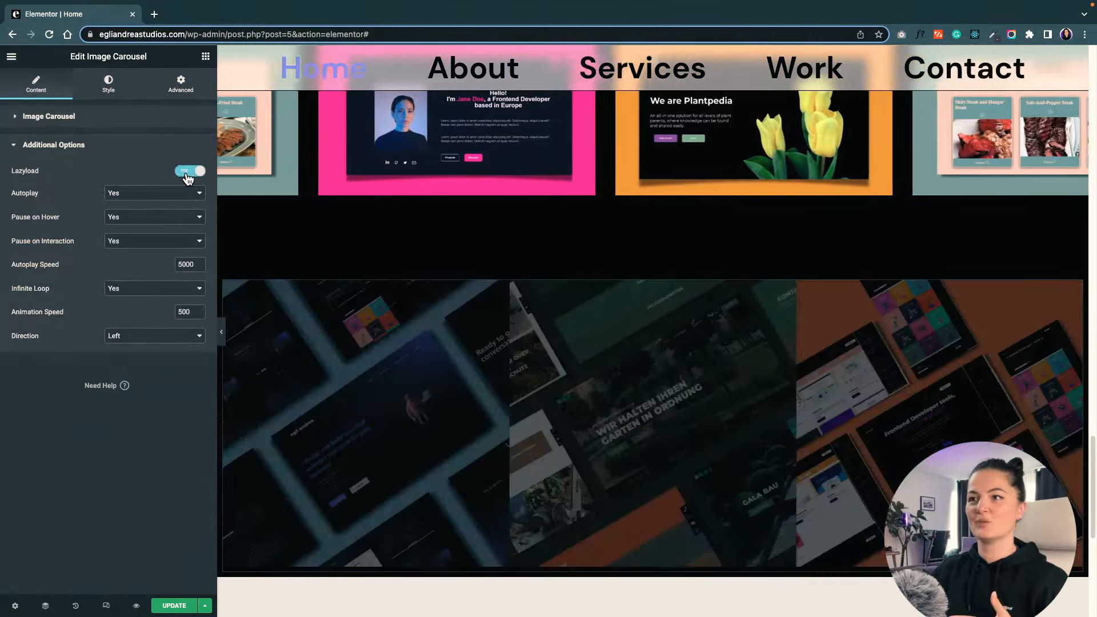
{"action": "left_click", "coordinate": [189, 171]}
{"action": "type", "text": "7000"}
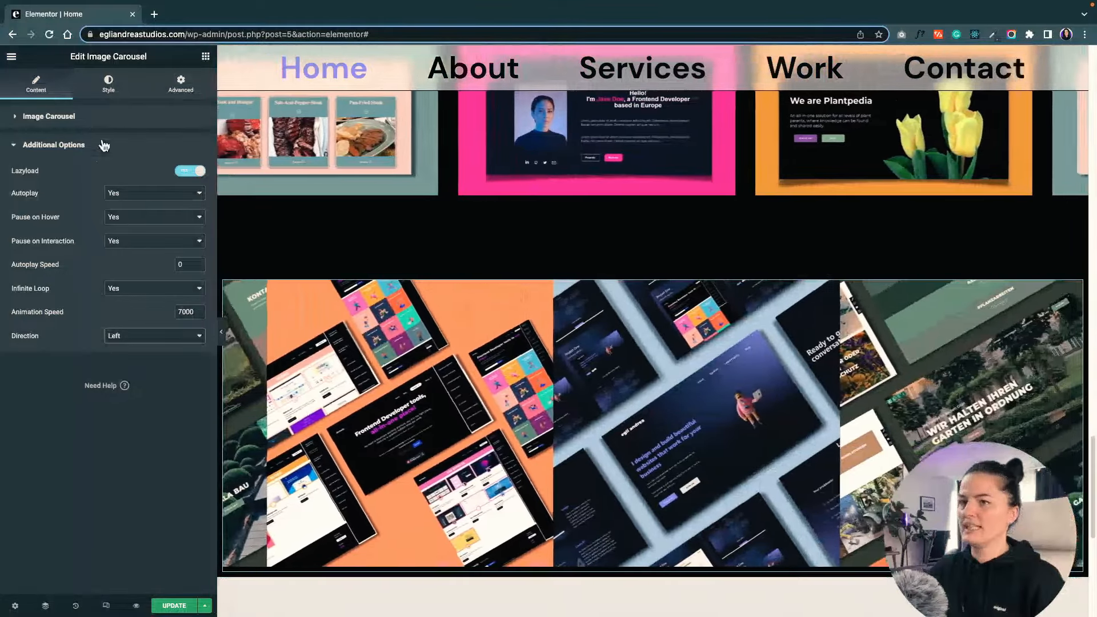
- Set the carousel's image spacing to Custom at about 35
{"action": "left_click", "coordinate": [108, 82]}
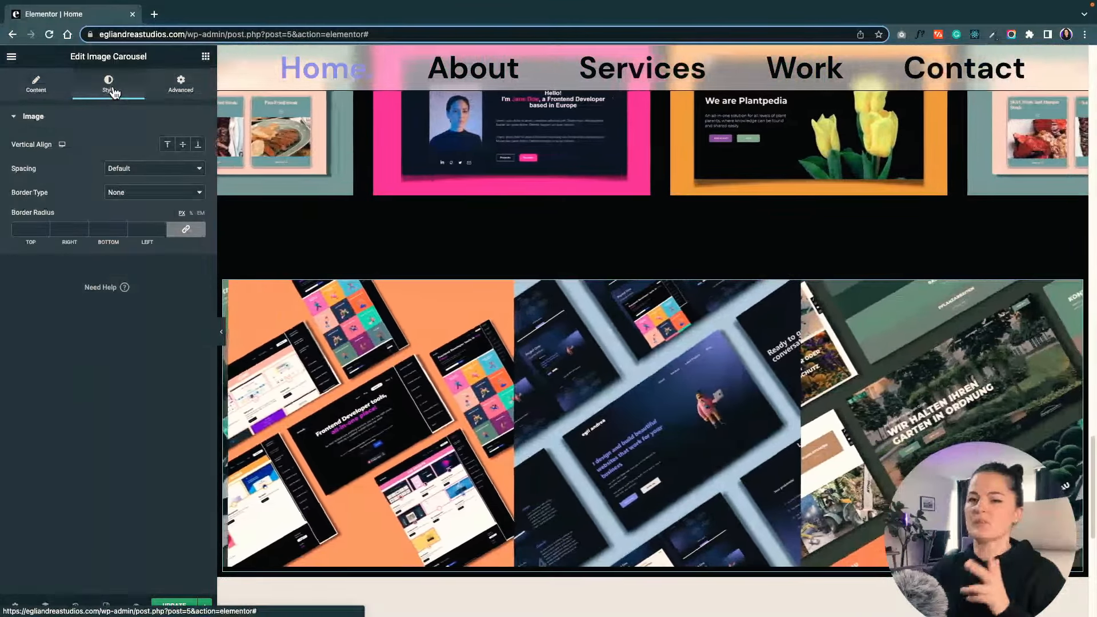
{"action": "left_click", "coordinate": [153, 168]}
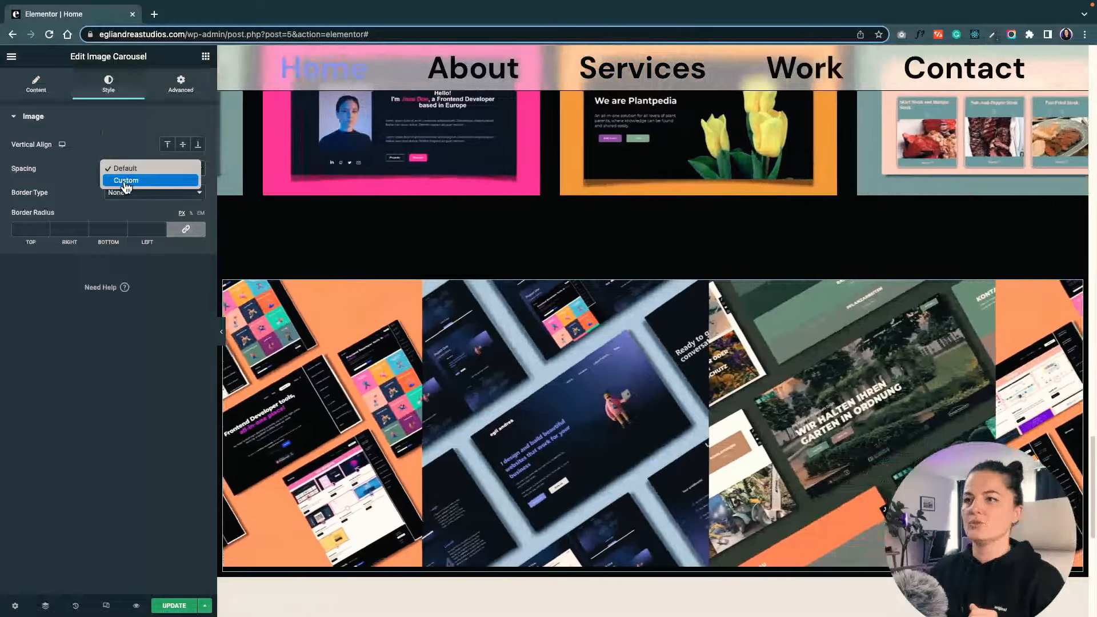
{"action": "left_click", "coordinate": [126, 180]}
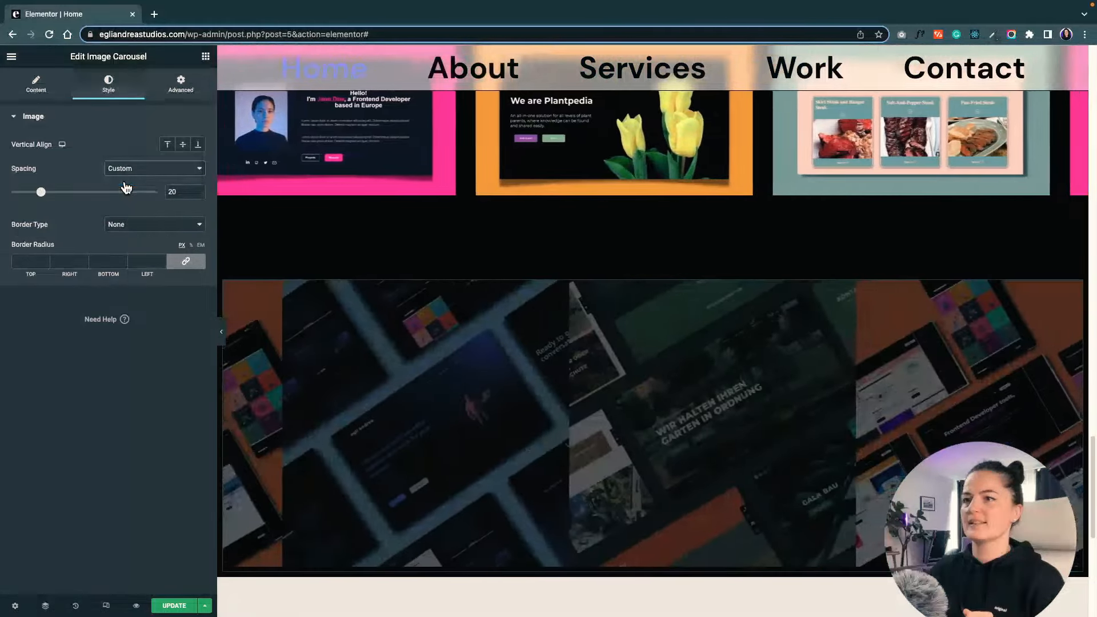
{"action": "left_click_drag", "start_coordinate": [40, 192], "coordinate": [65, 192]}
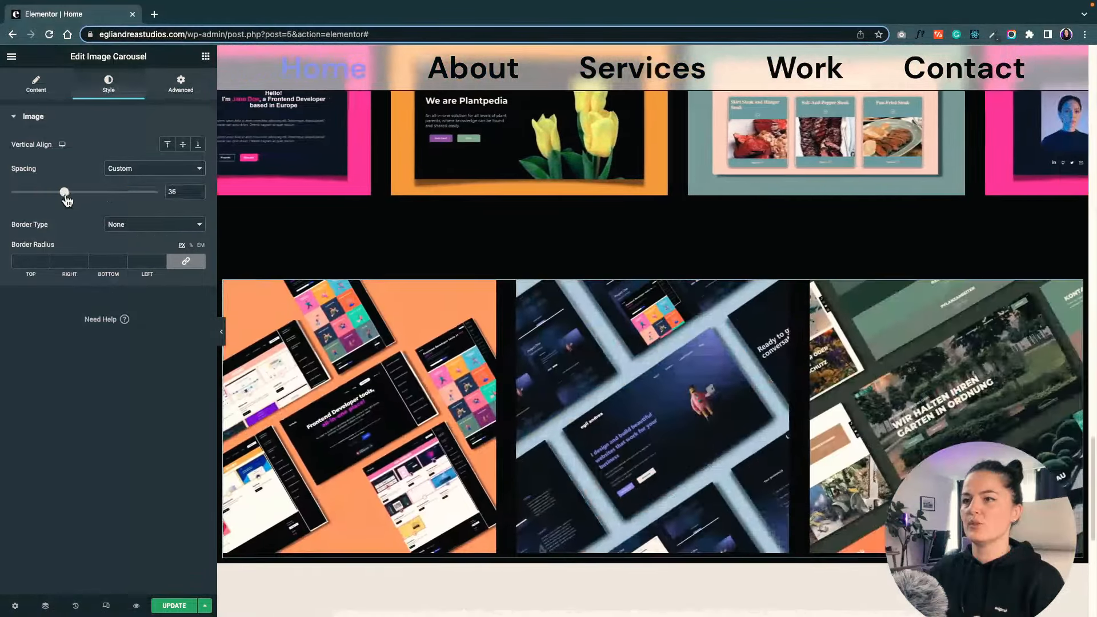
{"action": "left_click_drag", "start_coordinate": [64, 192], "coordinate": [62, 192]}
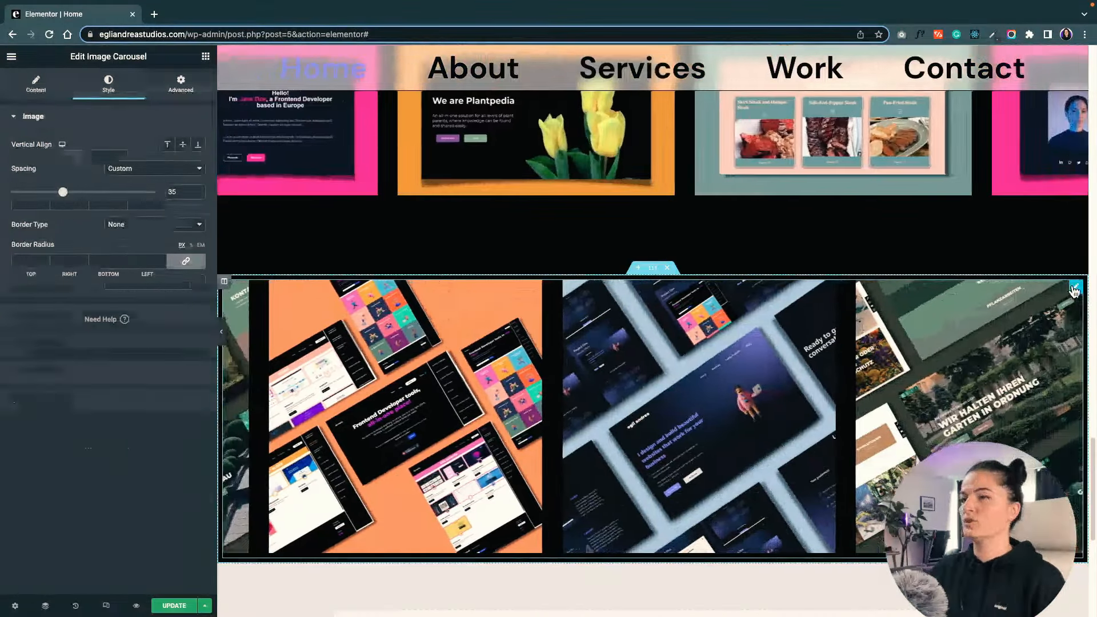
- Set the carousel's top margin to 50 in its Advanced settings
{"action": "left_click", "coordinate": [181, 83]}
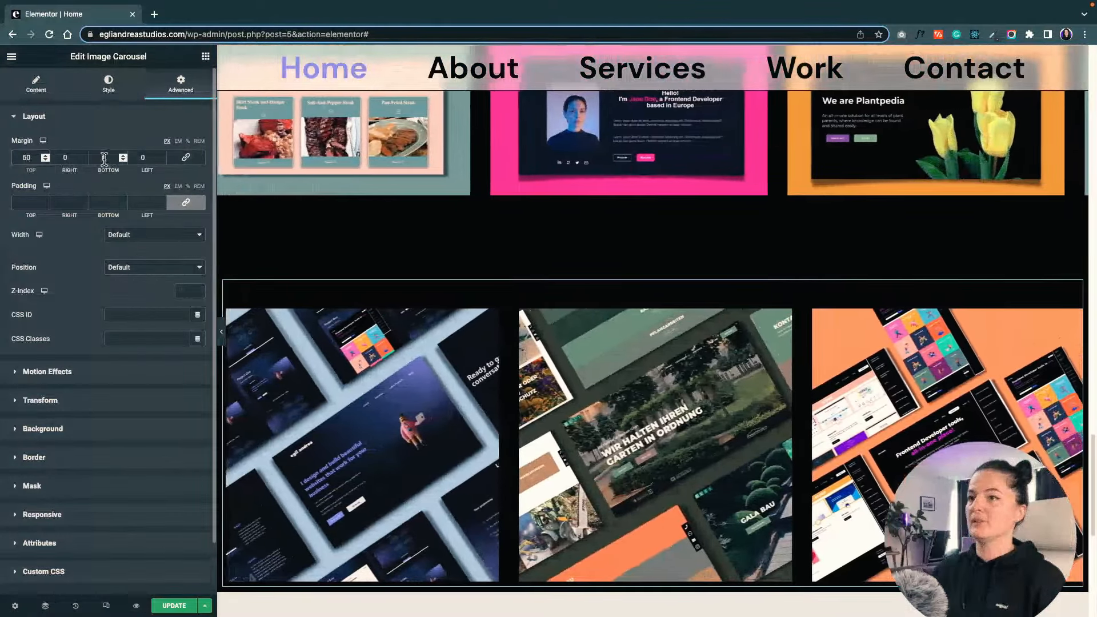
{"action": "left_click", "coordinate": [104, 157]}
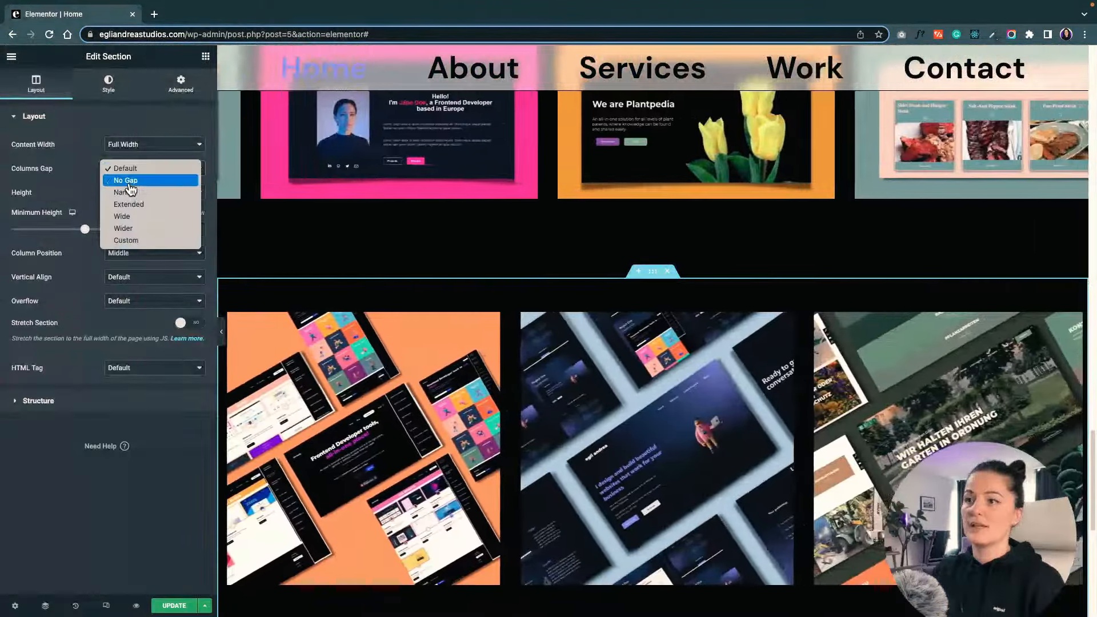
- Set the section's Columns Gap to No Gap and open the portfolio section's settings above
{"action": "left_click", "coordinate": [125, 180]}
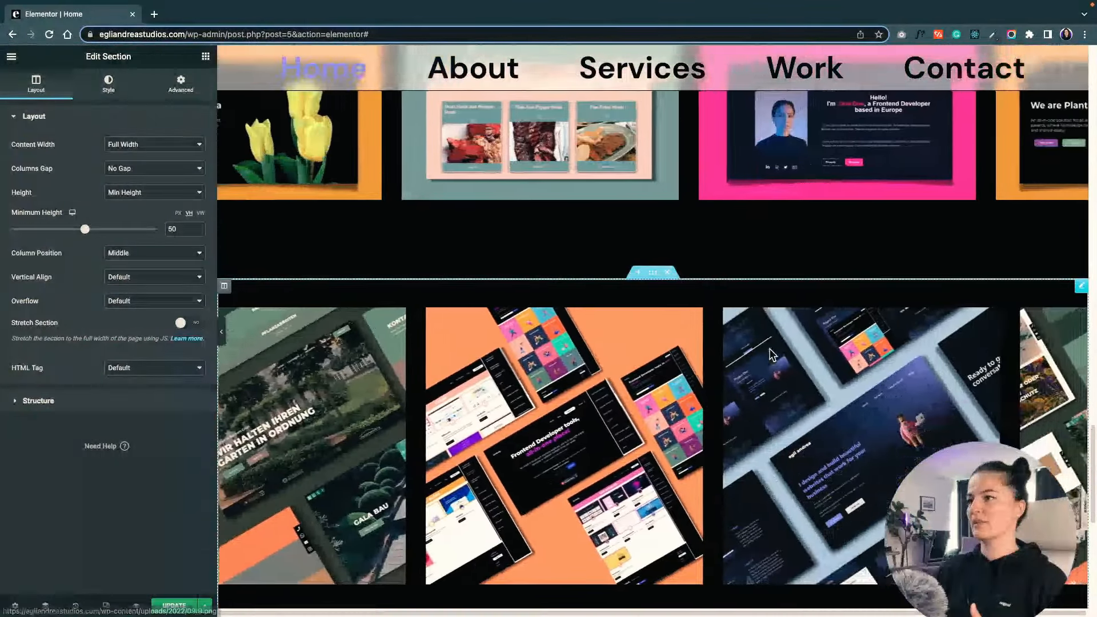
{"action": "scroll", "scroll_direction": "down", "scroll_amount": 3}
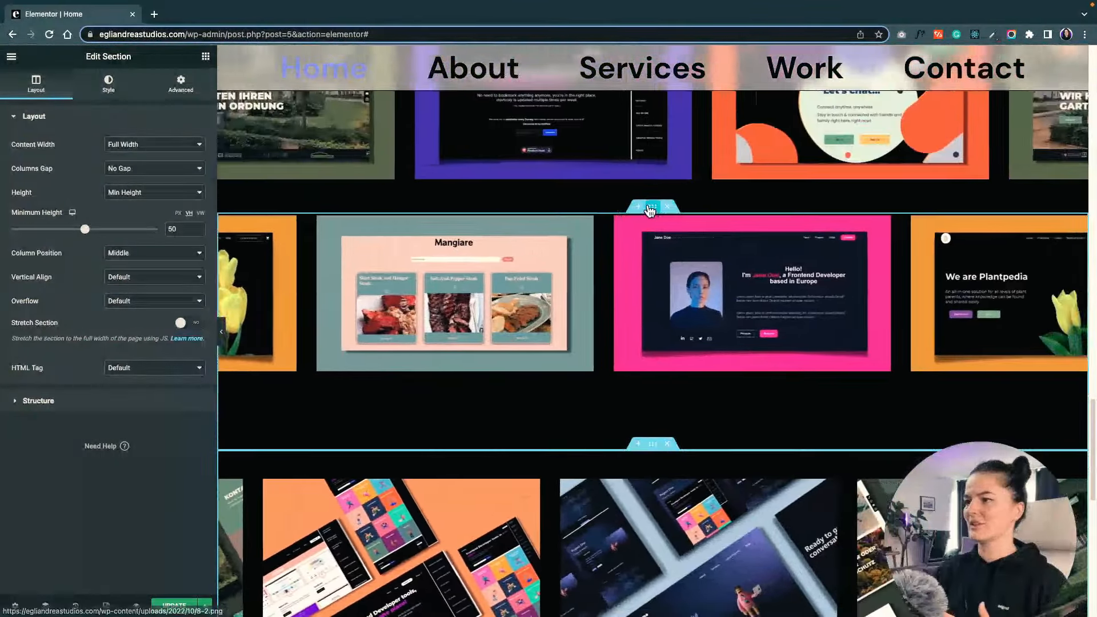
{"action": "left_click", "coordinate": [180, 82]}
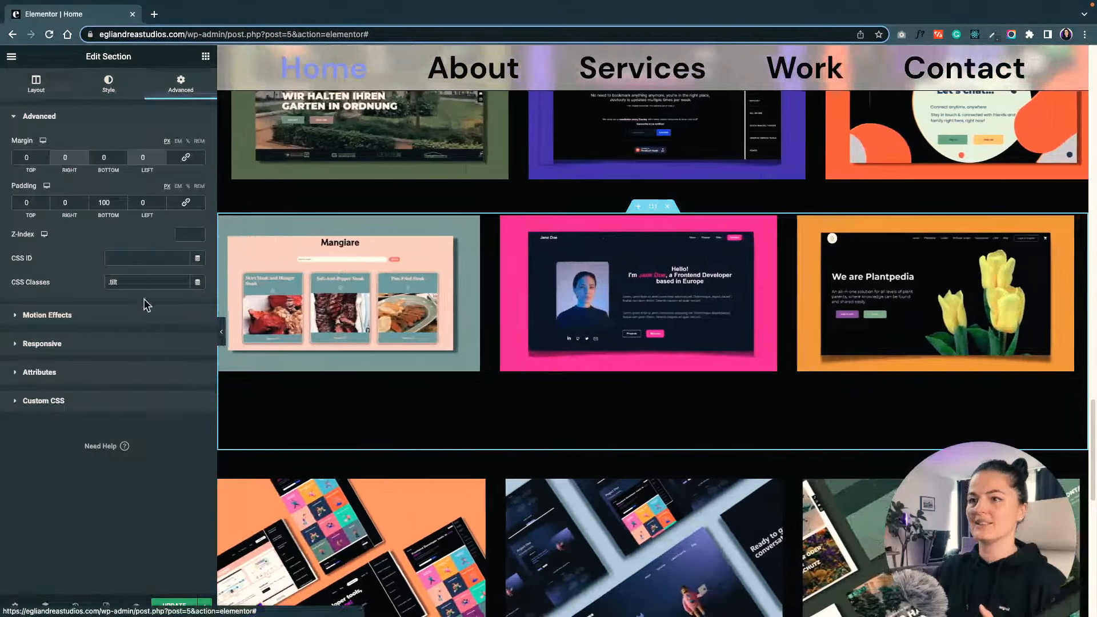